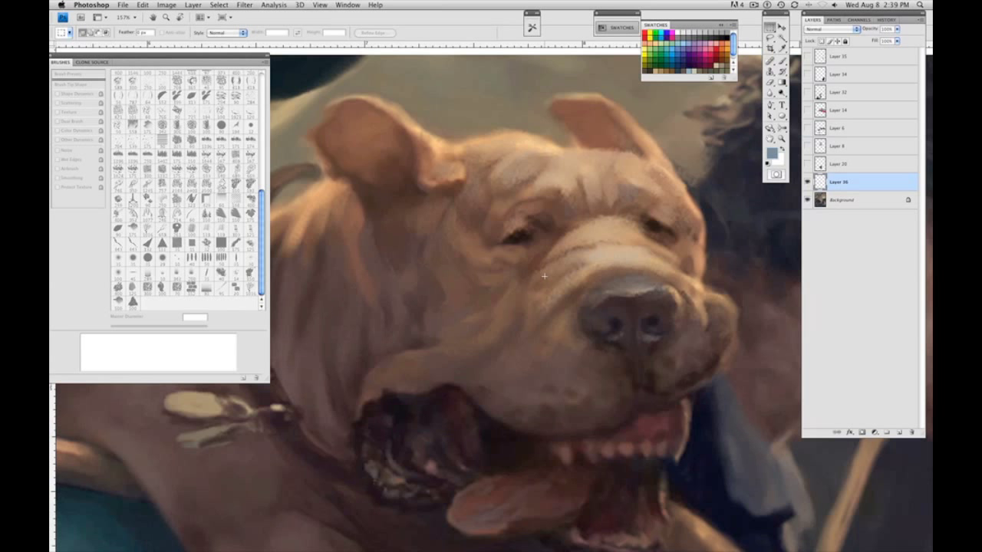
pyautogui.moveTo(401, 281)
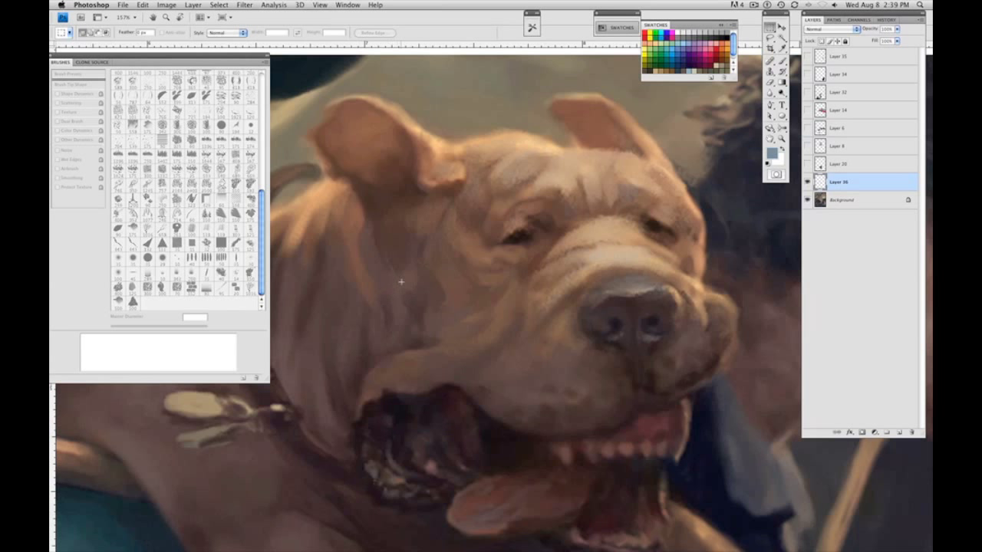
pyautogui.moveTo(418, 289)
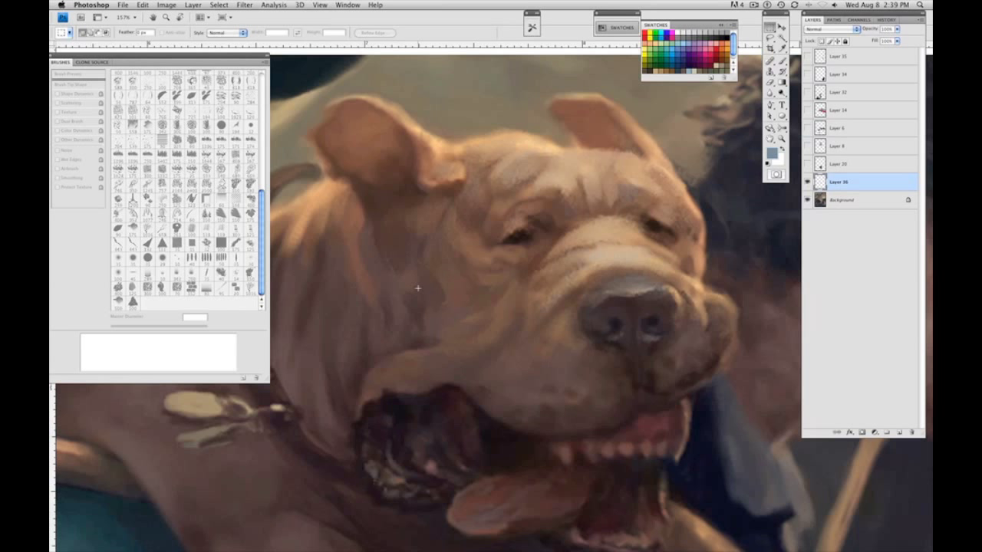
pyautogui.moveTo(358, 327)
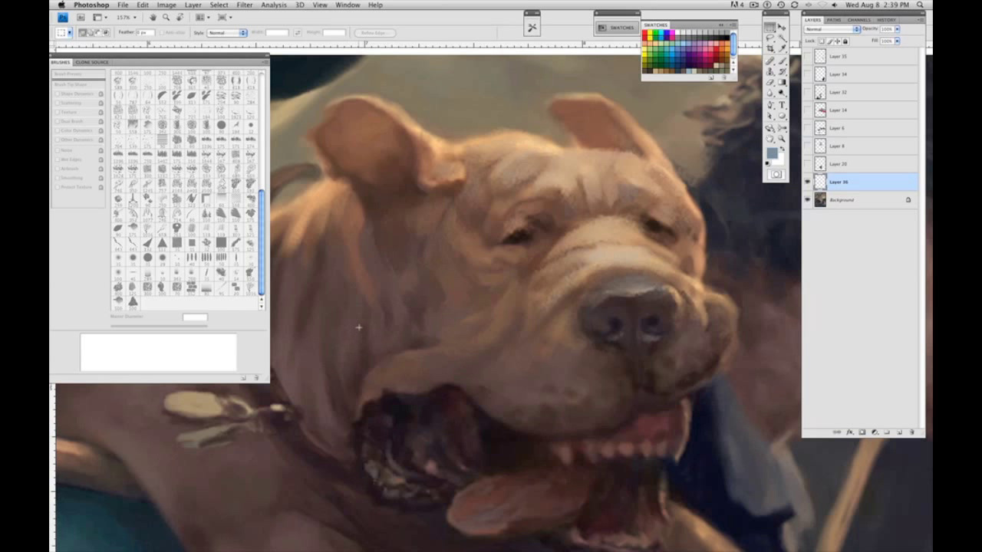
pyautogui.moveTo(470, 281)
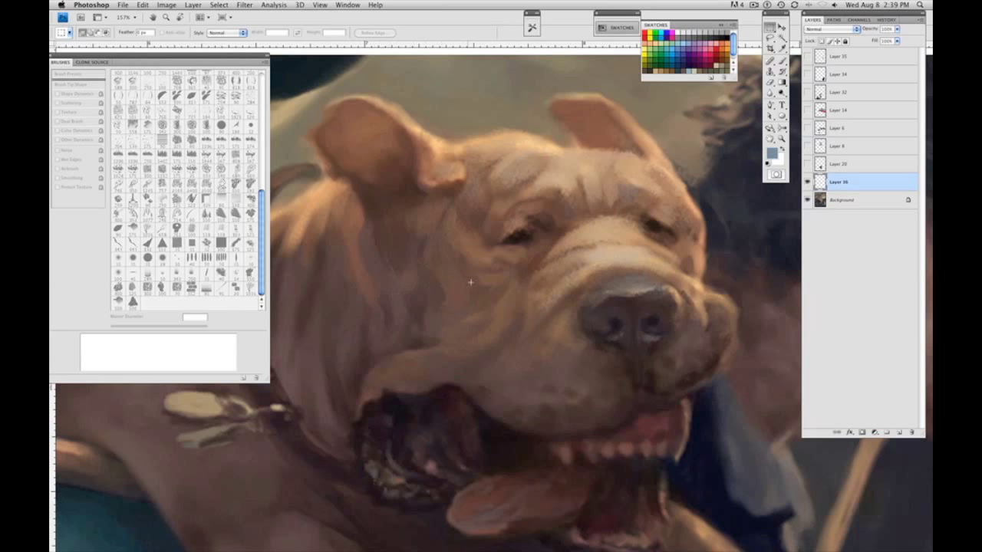
pyautogui.moveTo(473, 289)
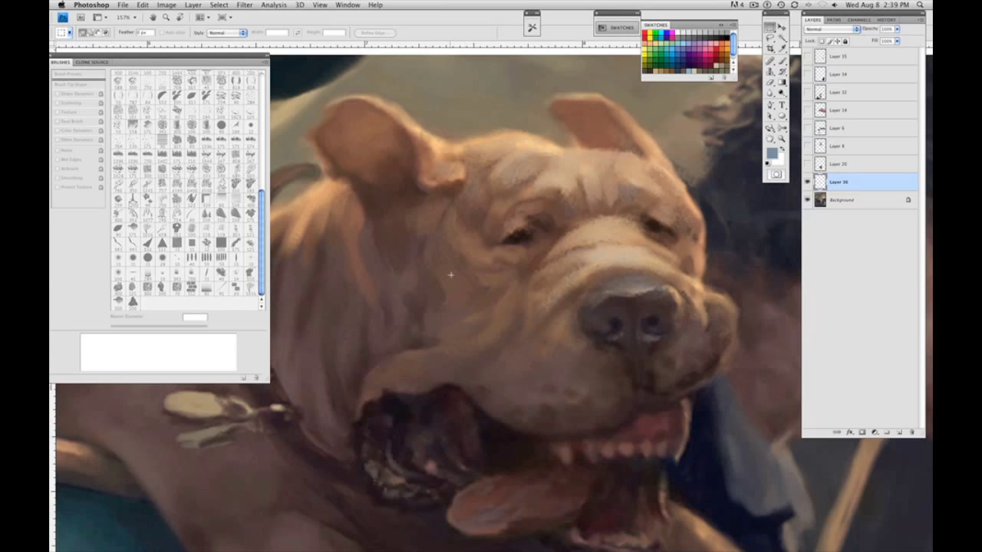
pyautogui.moveTo(453, 295)
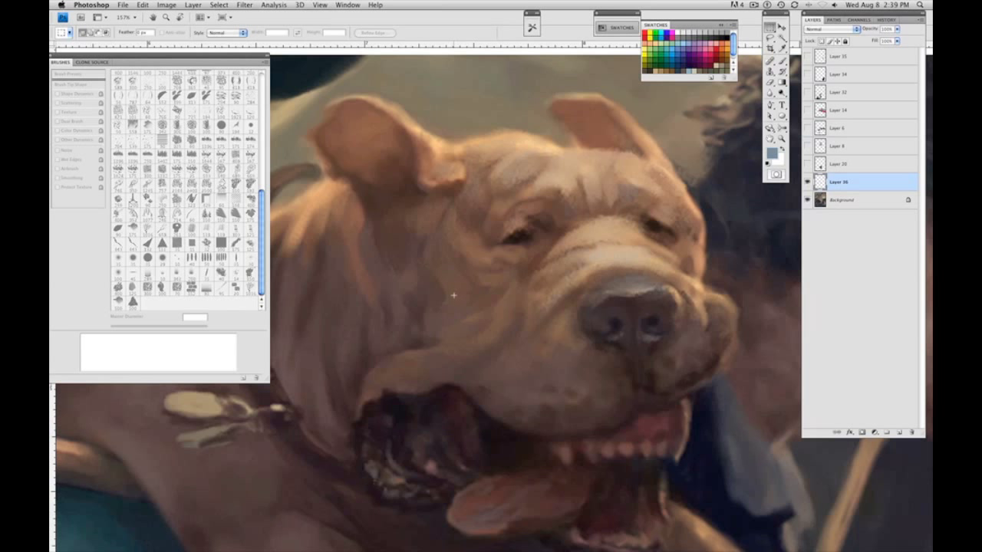
pyautogui.moveTo(444, 280)
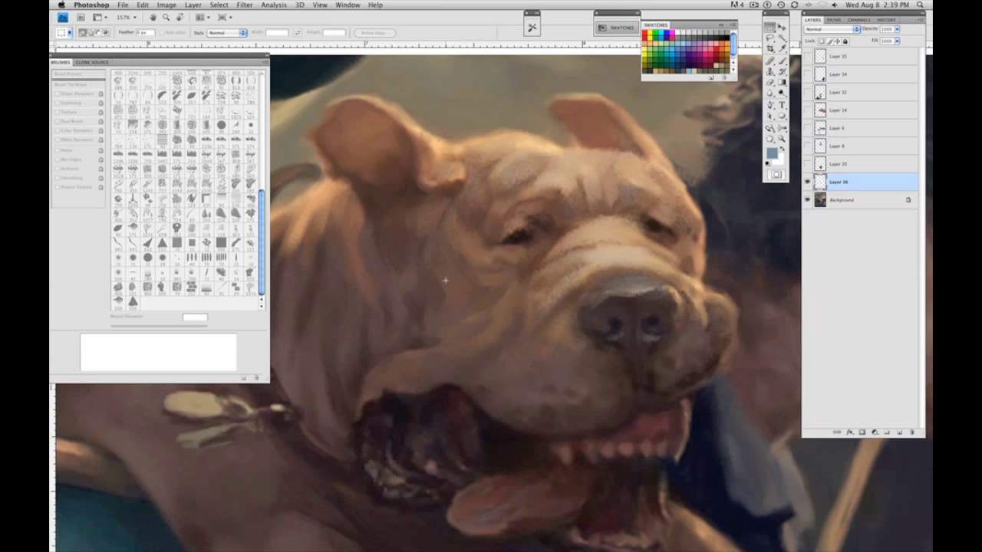
pyautogui.moveTo(476, 245)
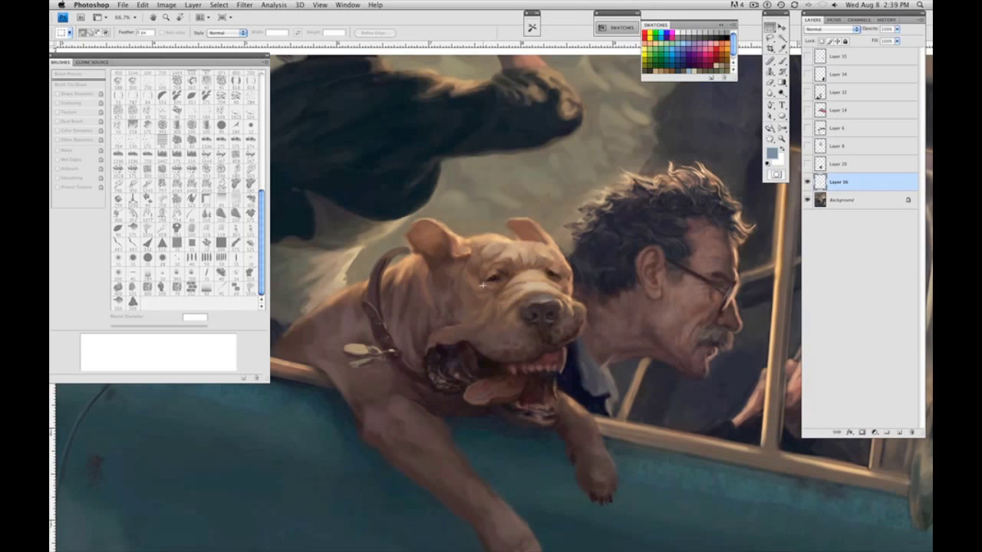
pyautogui.moveTo(472, 179)
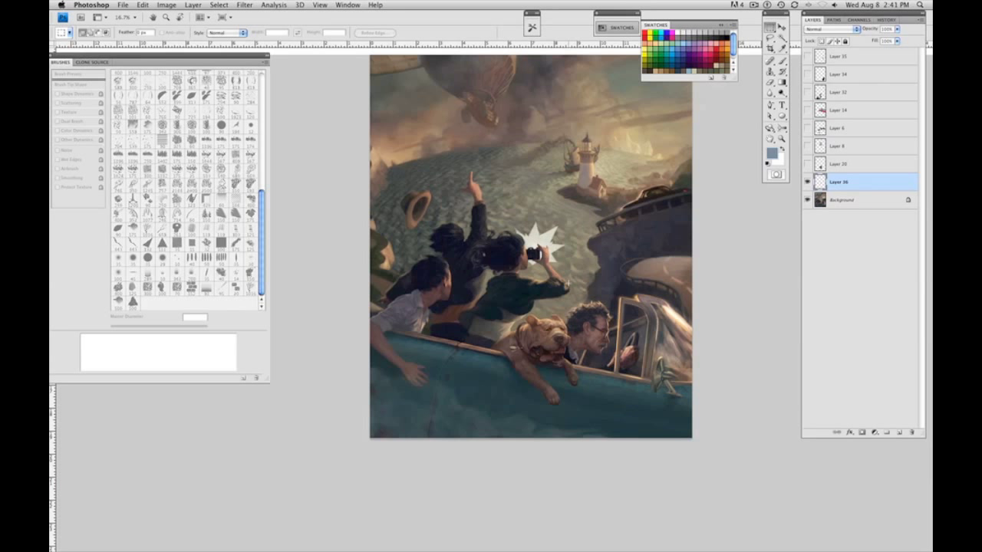
pyautogui.moveTo(808, 3)
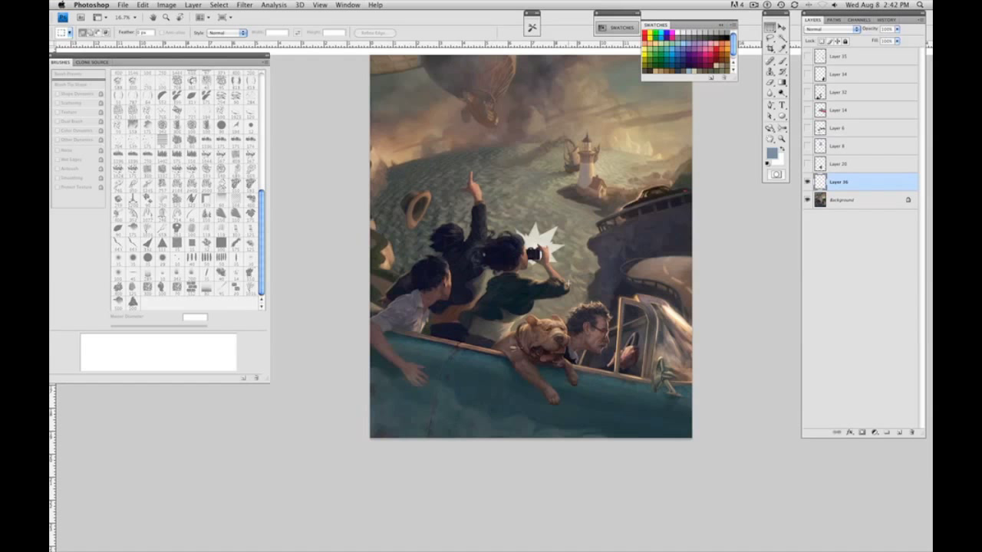
pyautogui.moveTo(807, 5)
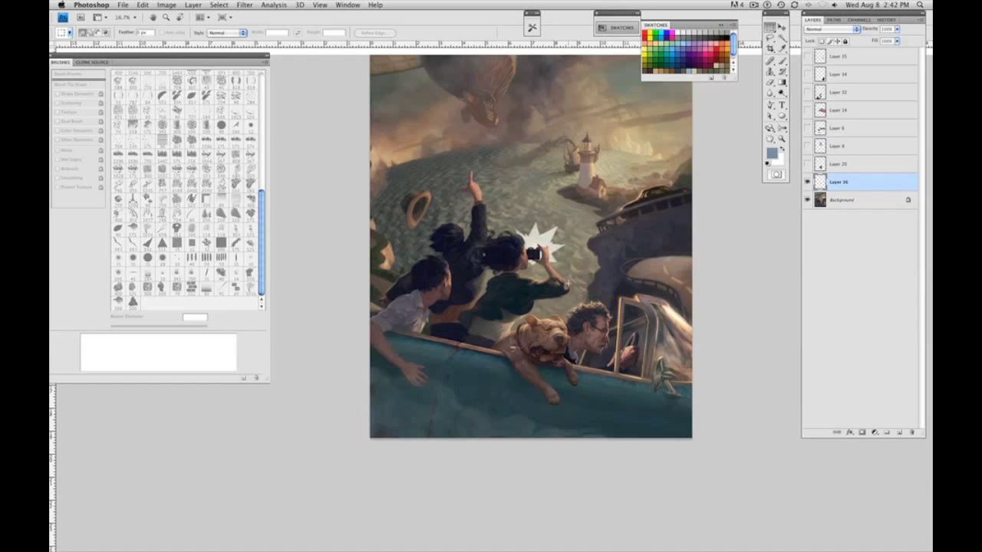
pyautogui.moveTo(807, 4)
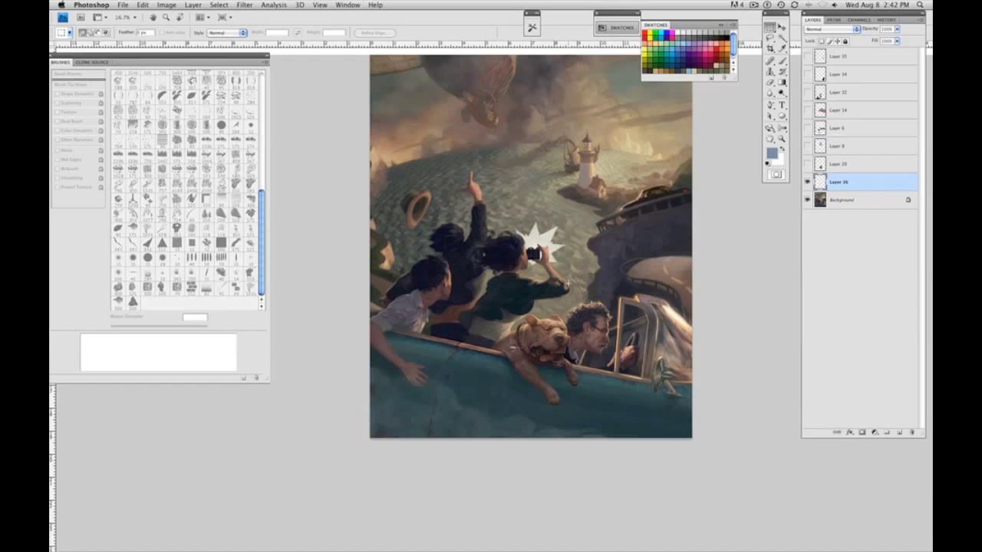